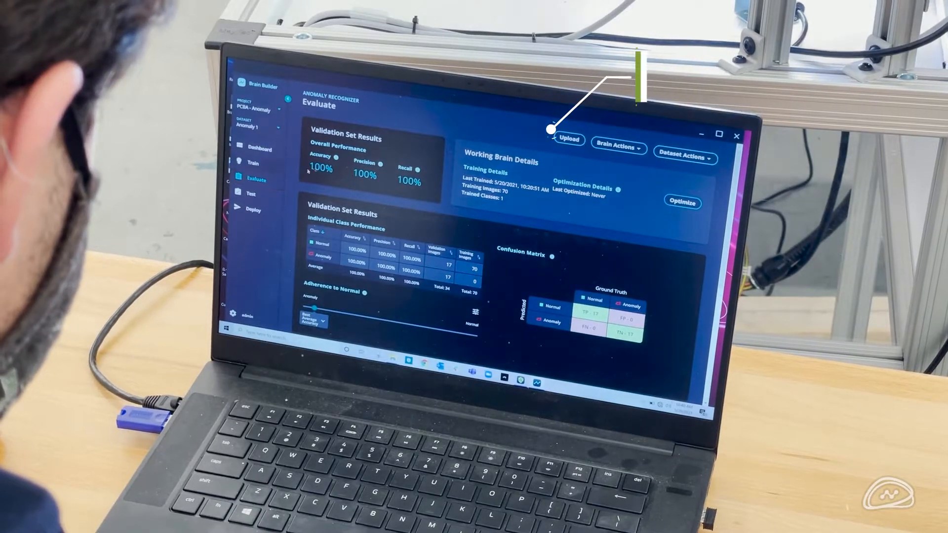
Review the validation results, then begin uploading images with the class kept as Normal
scroll(down, 3)
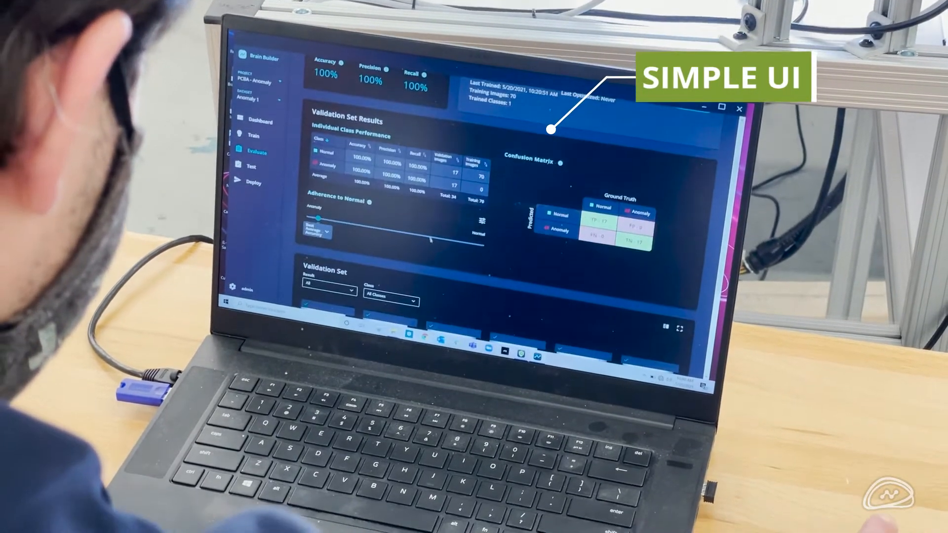
click(302, 154)
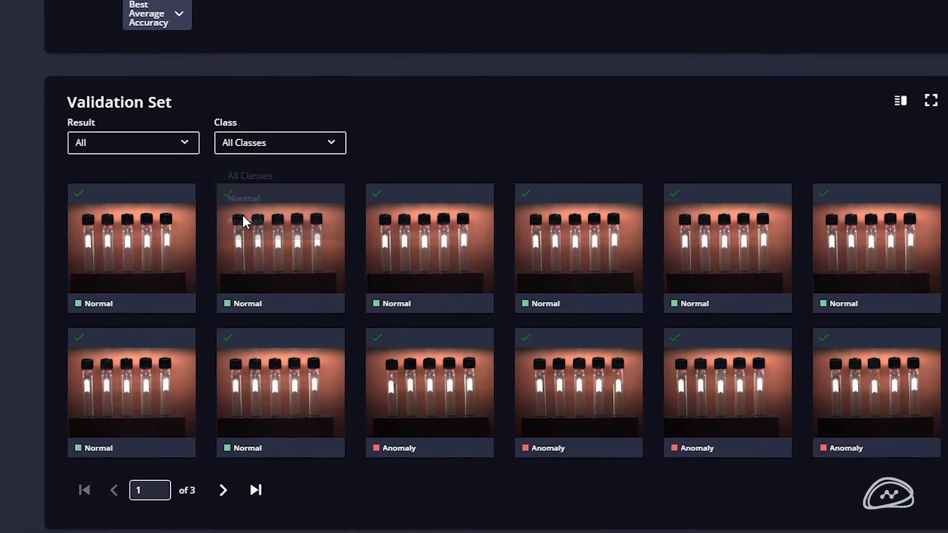
click(691, 23)
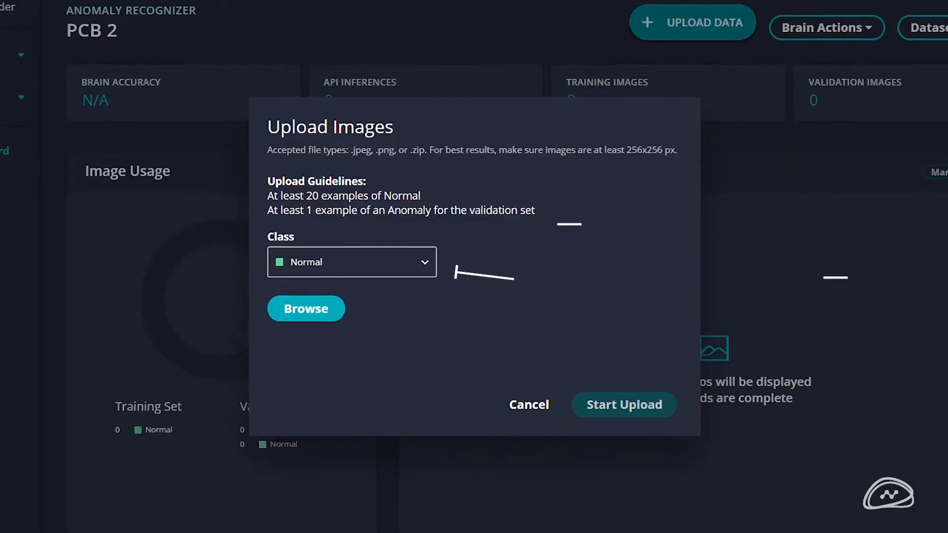